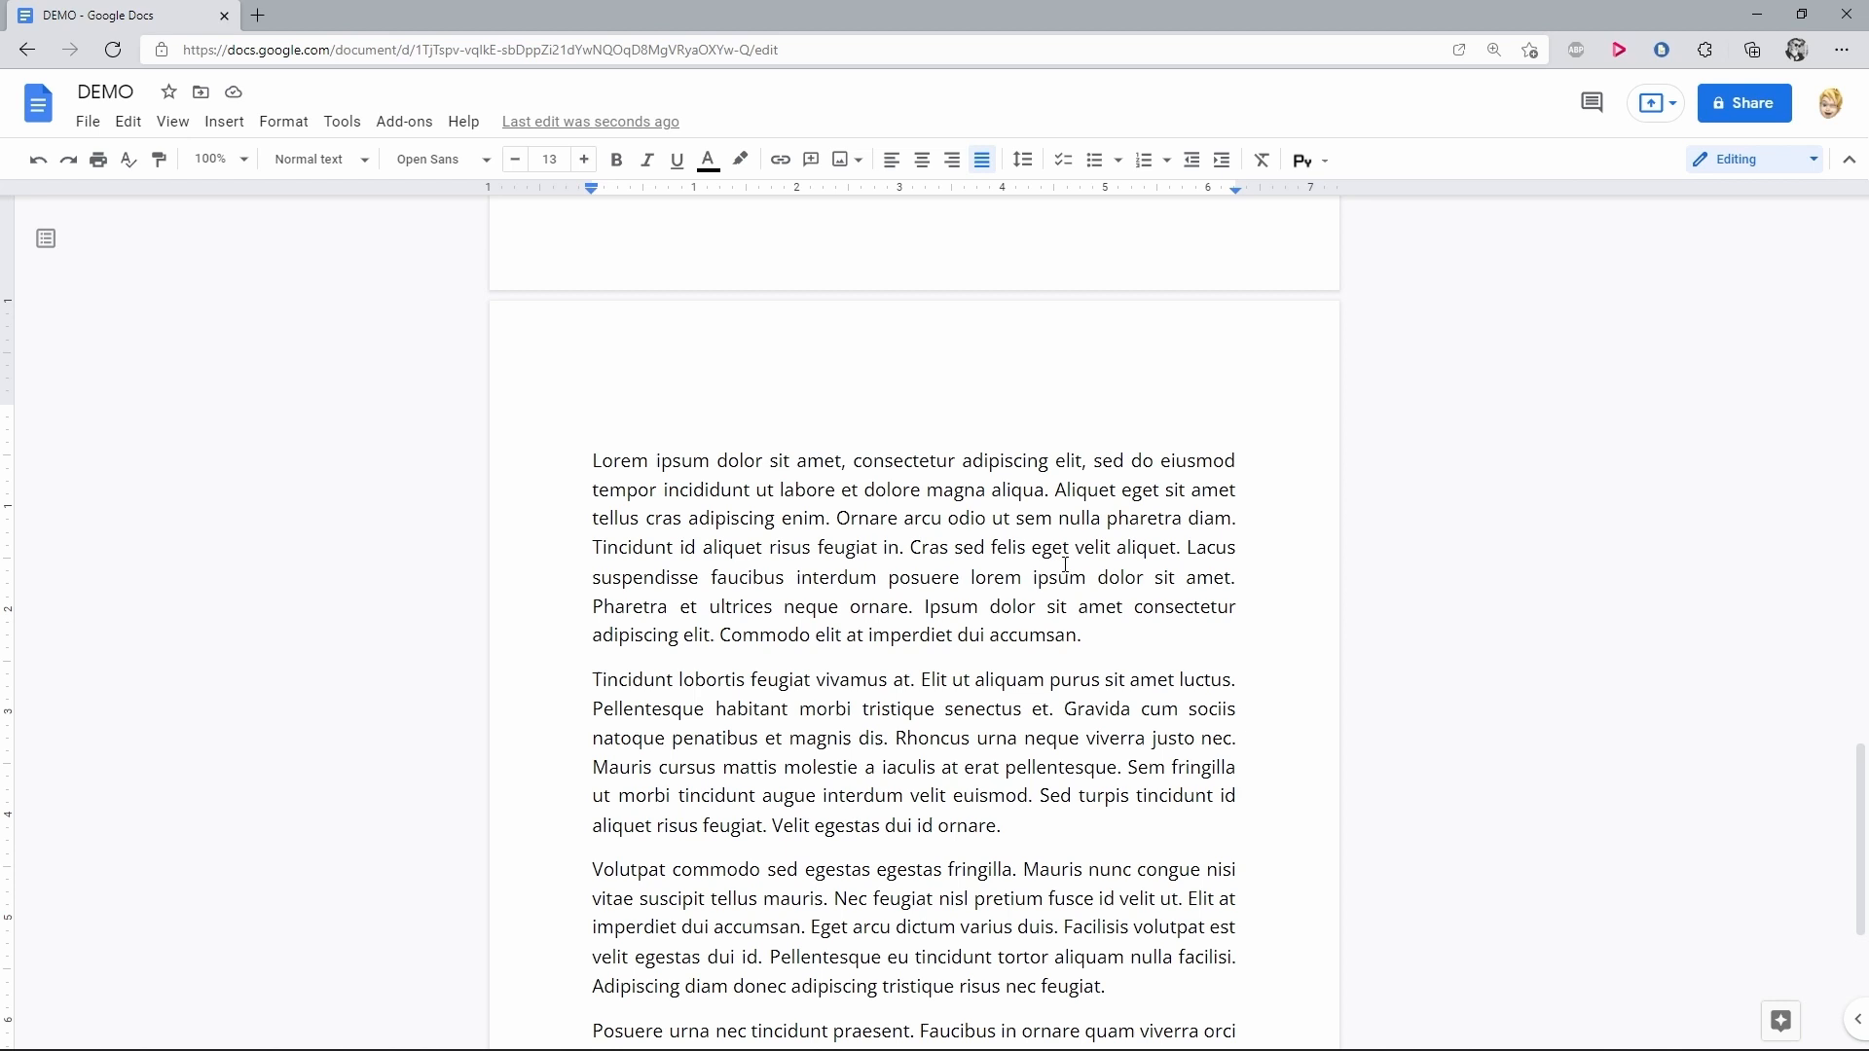
mouse_move(434, 180)
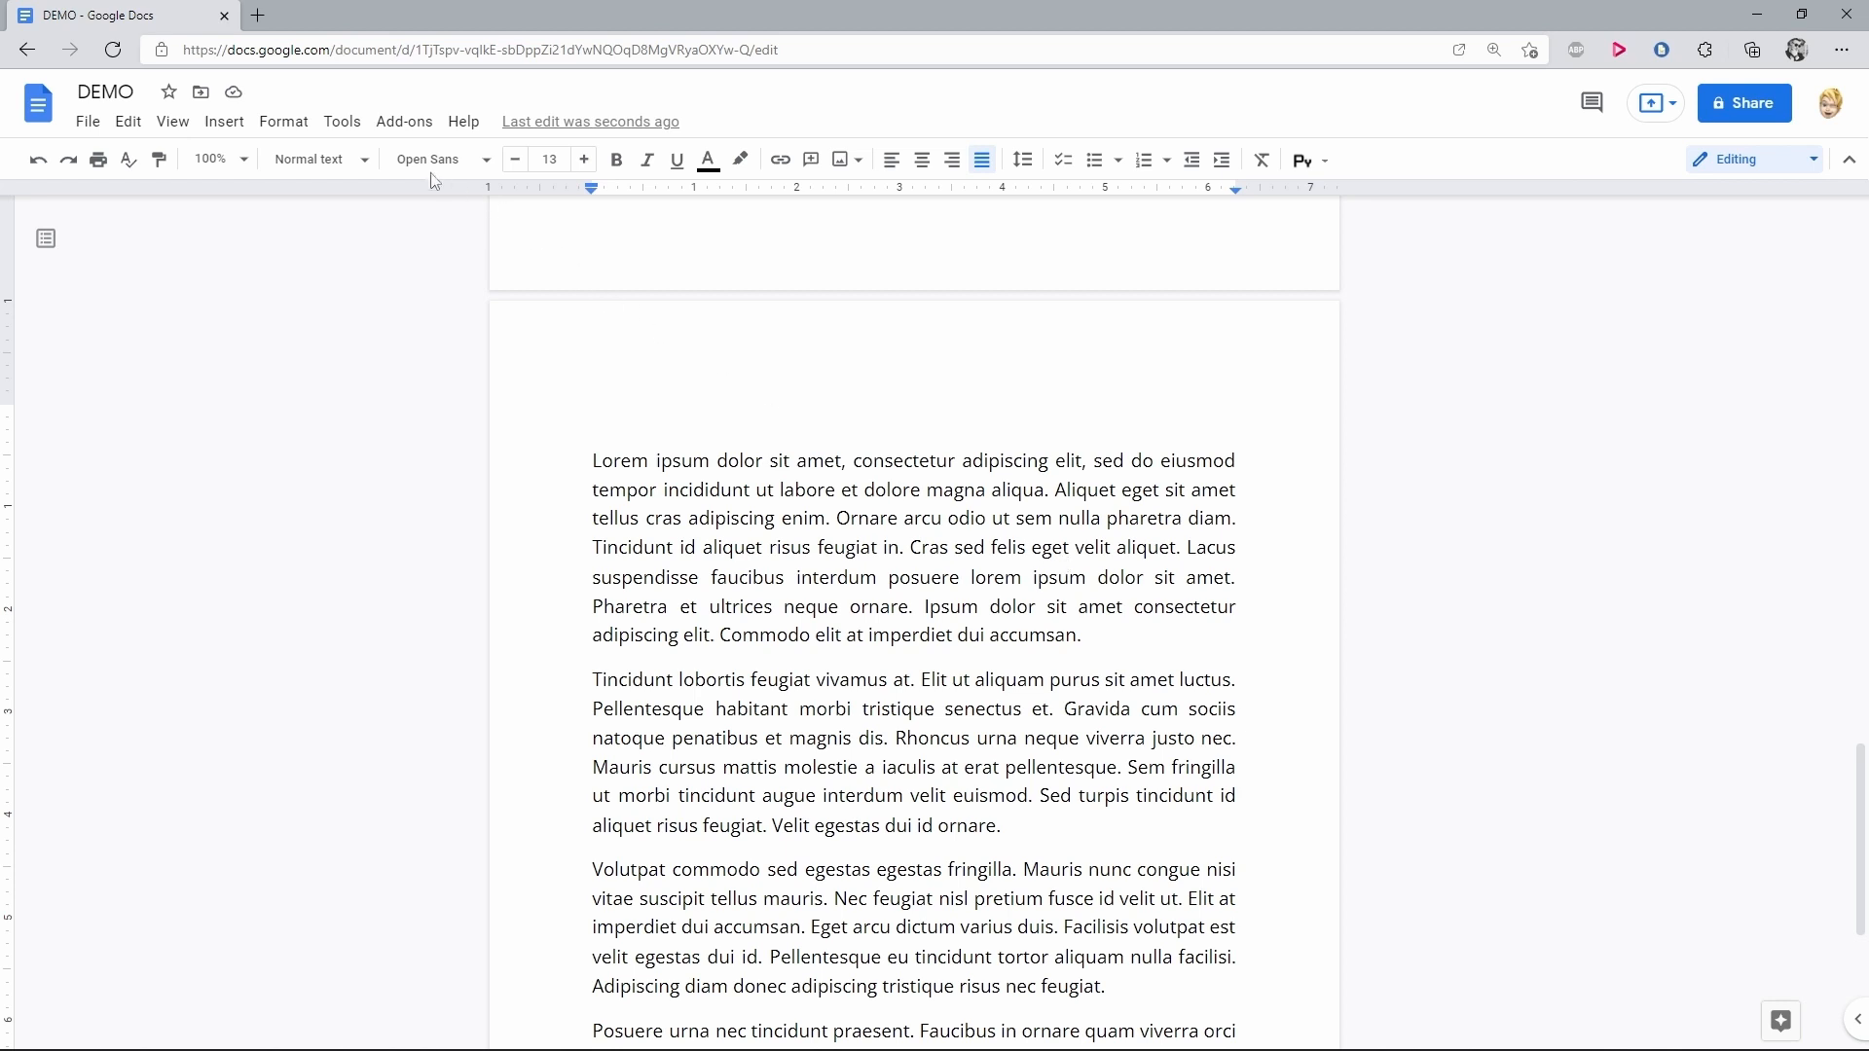
Open the Tools menu of the DEMO document.
left_click(341, 121)
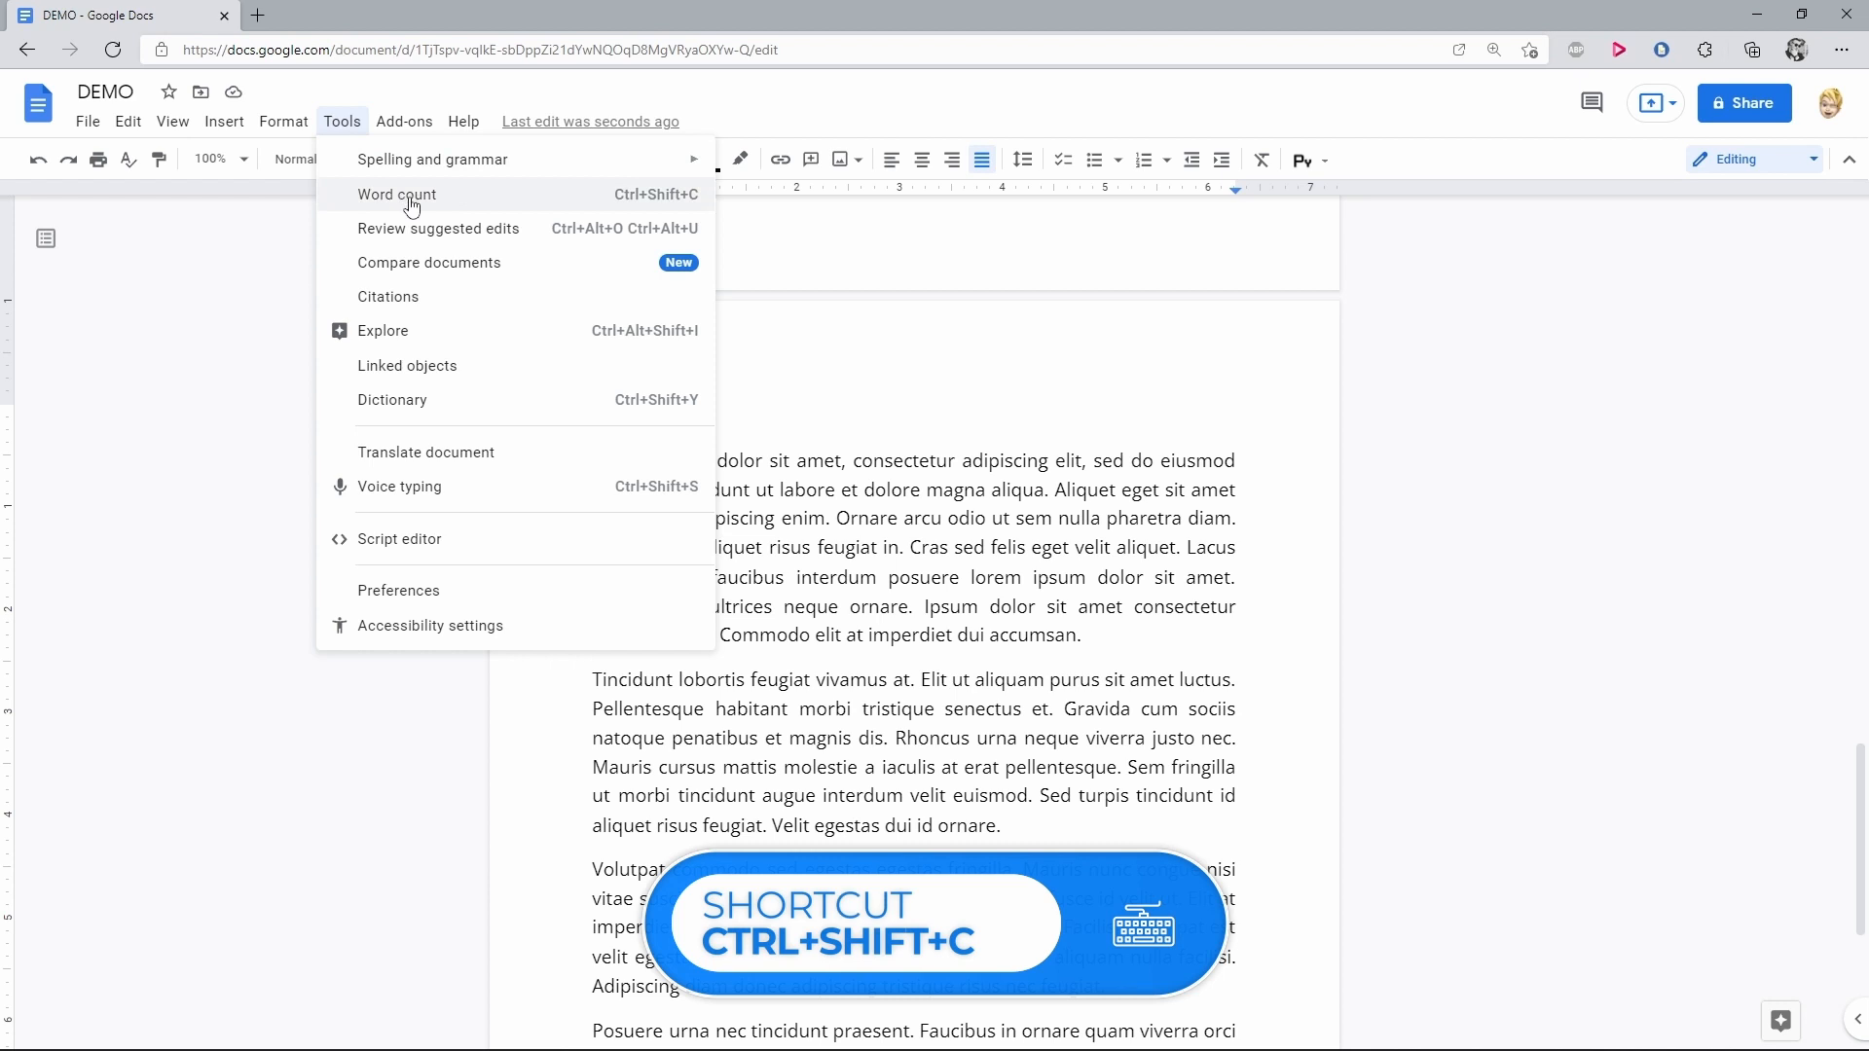
Open Word count (518 words, 3283 characters) and enable 'Display word count while typing'.
left_click(397, 195)
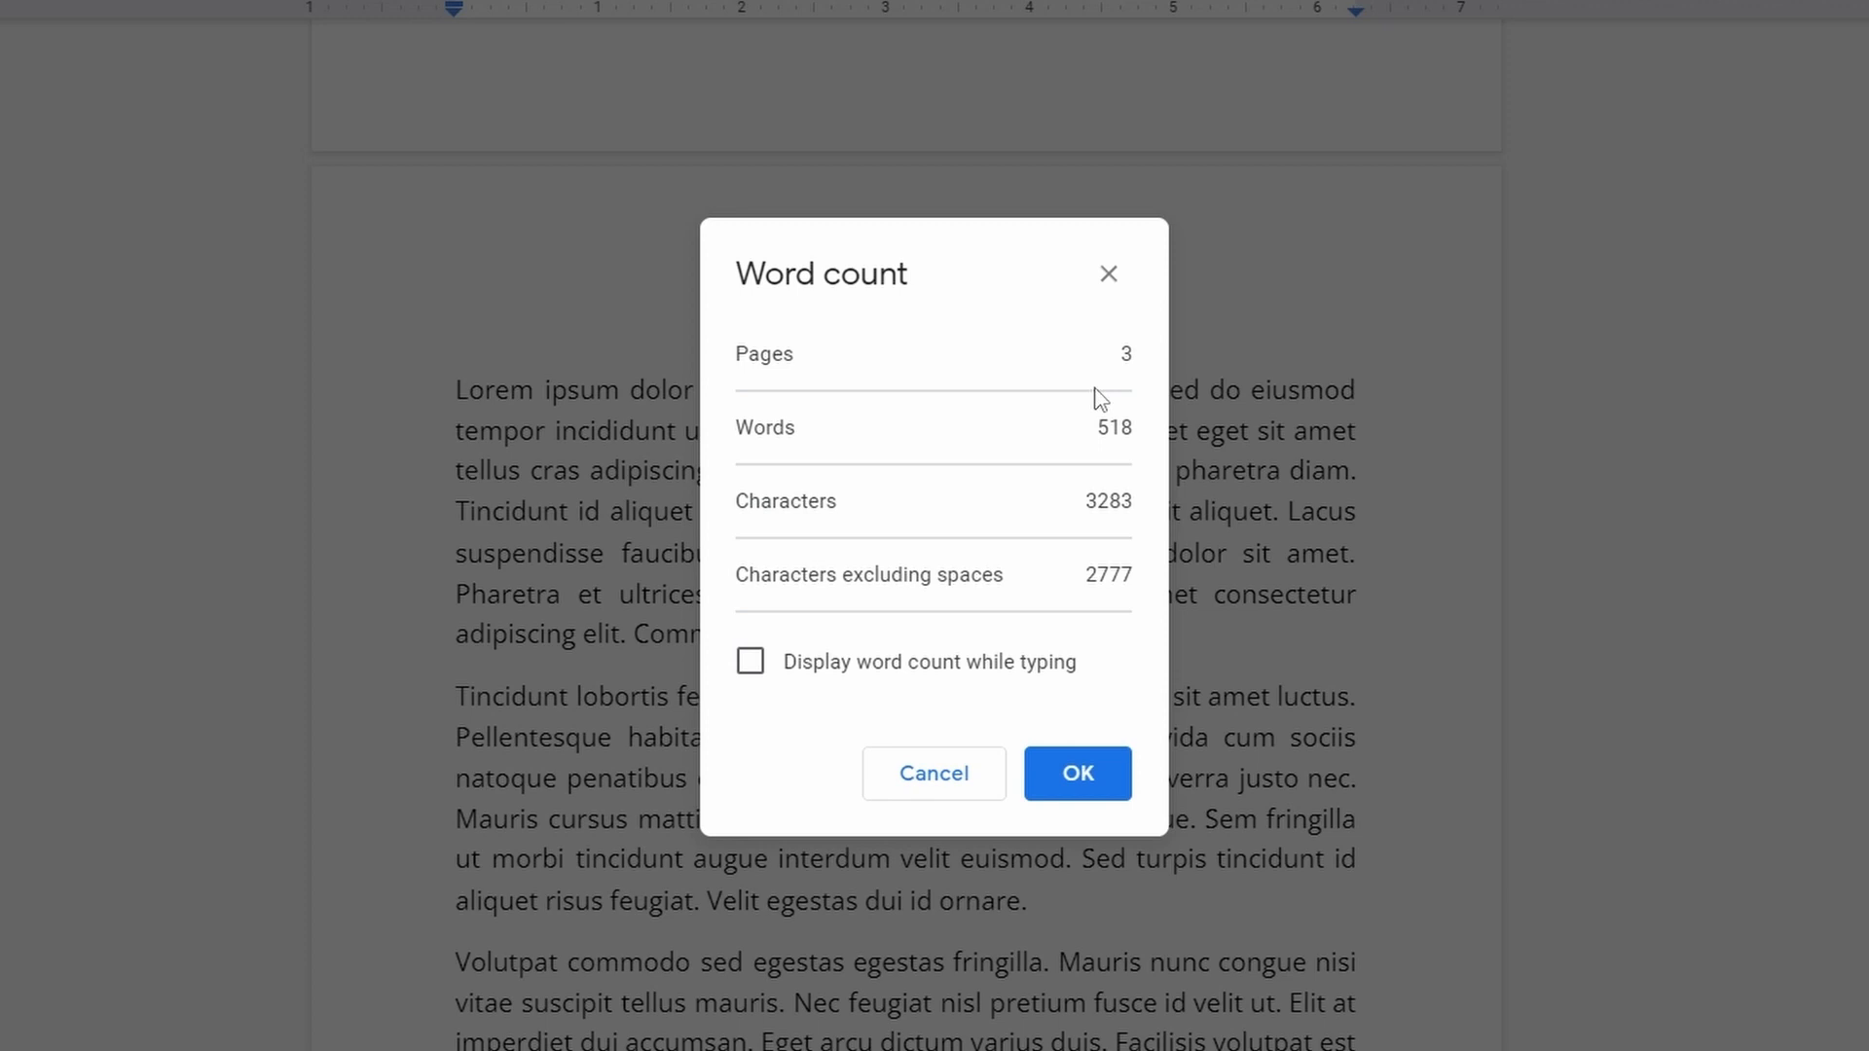
mouse_move(1120, 466)
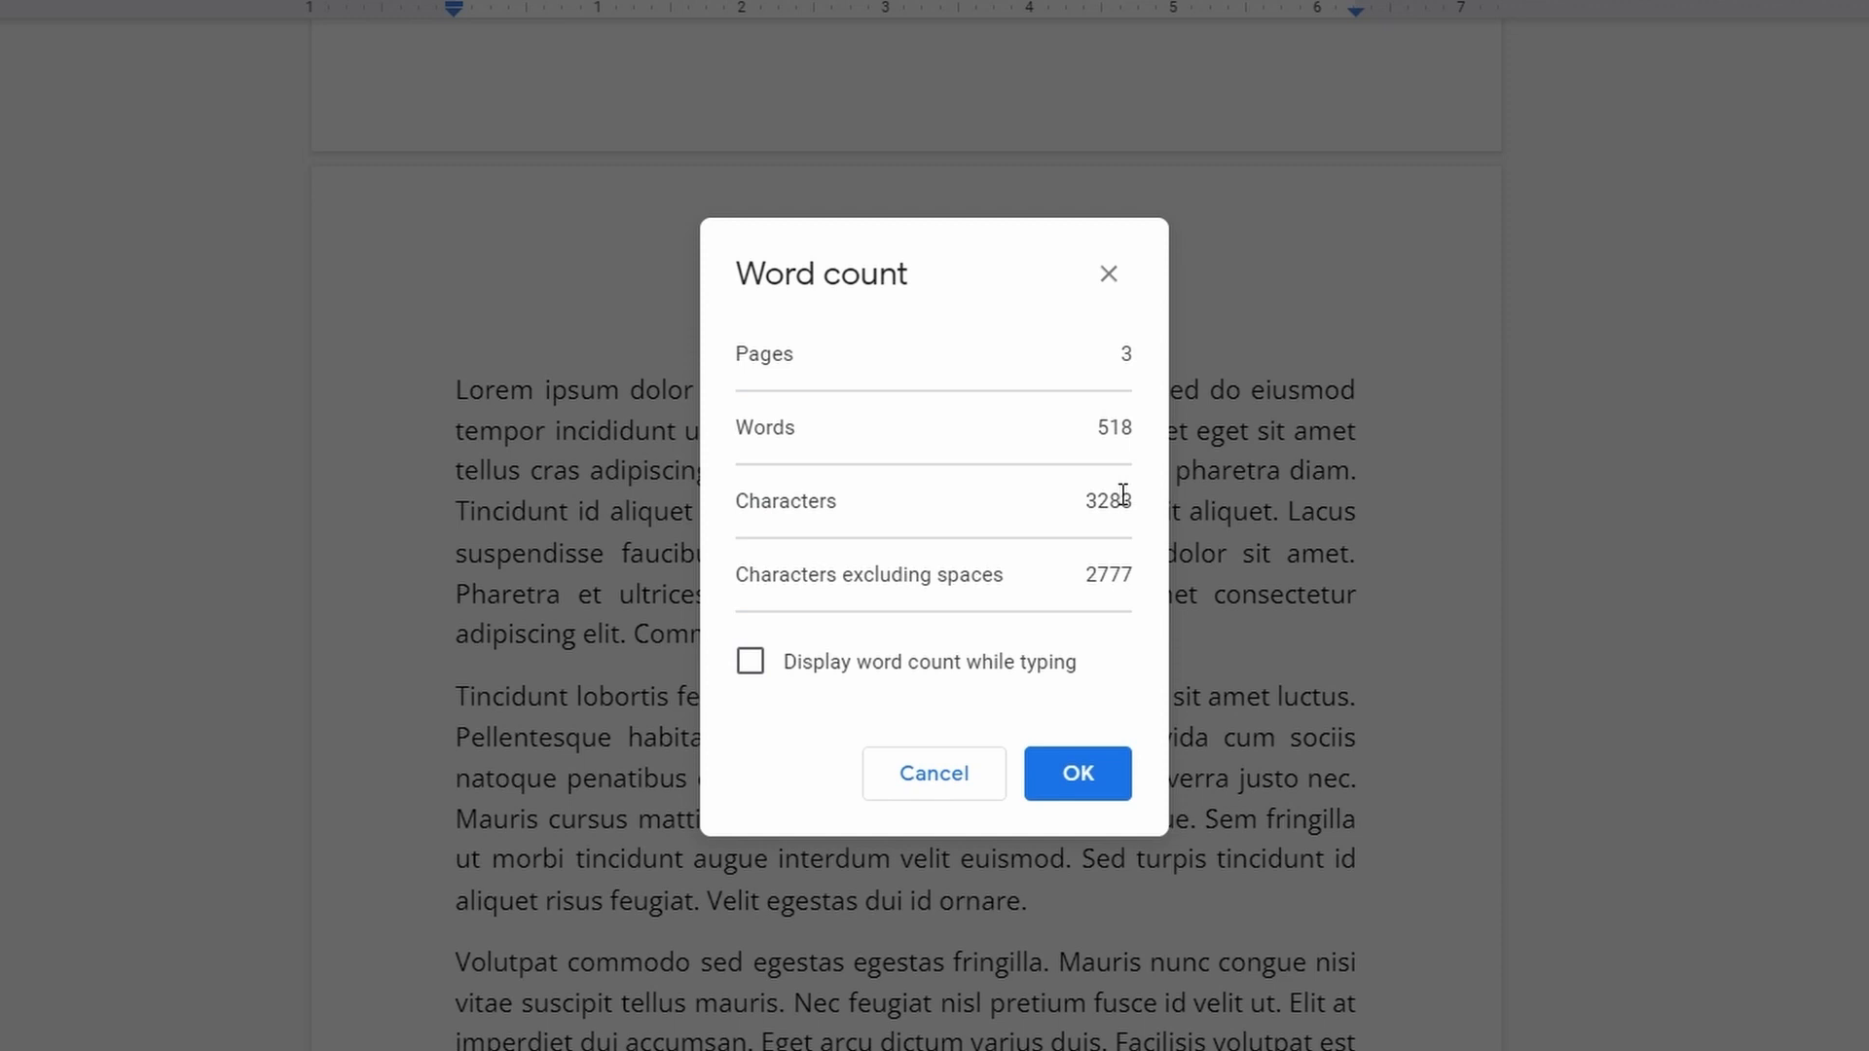
left_click(750, 662)
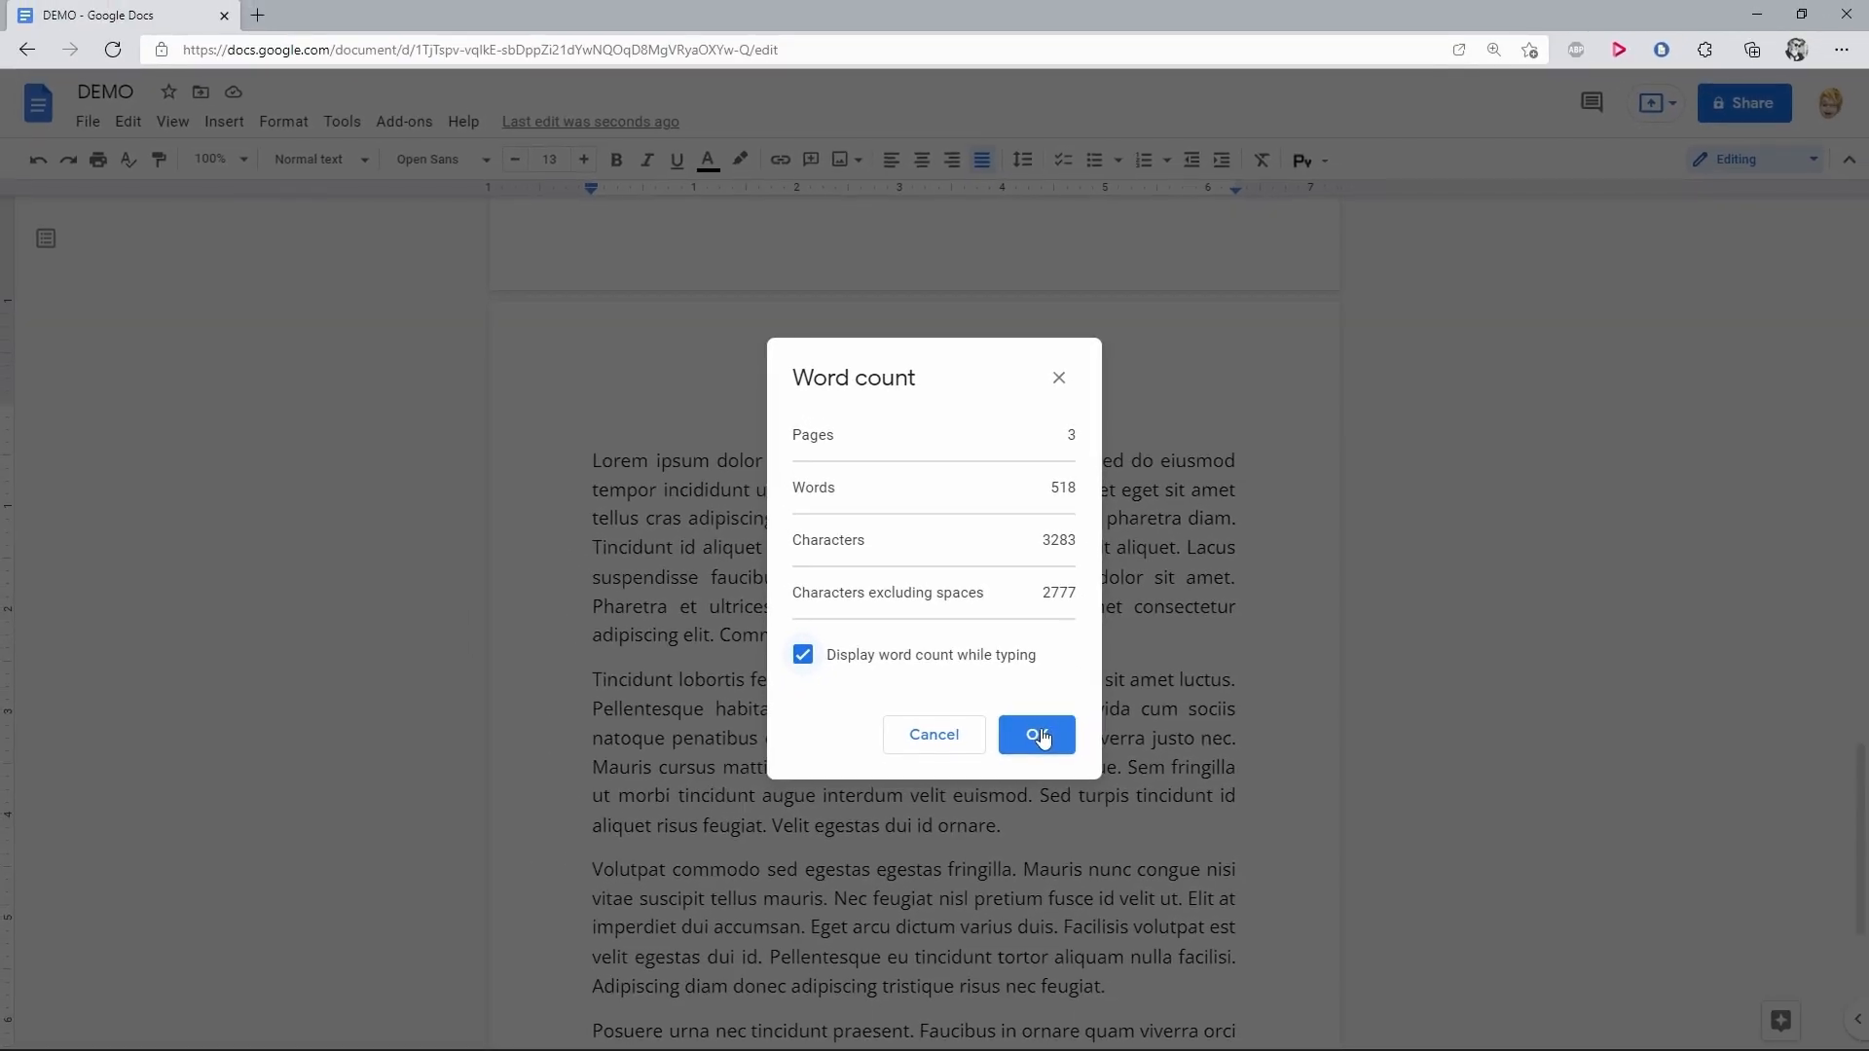
Confirm the Word count dialog so the live 518-word counter appears.
left_click(1036, 734)
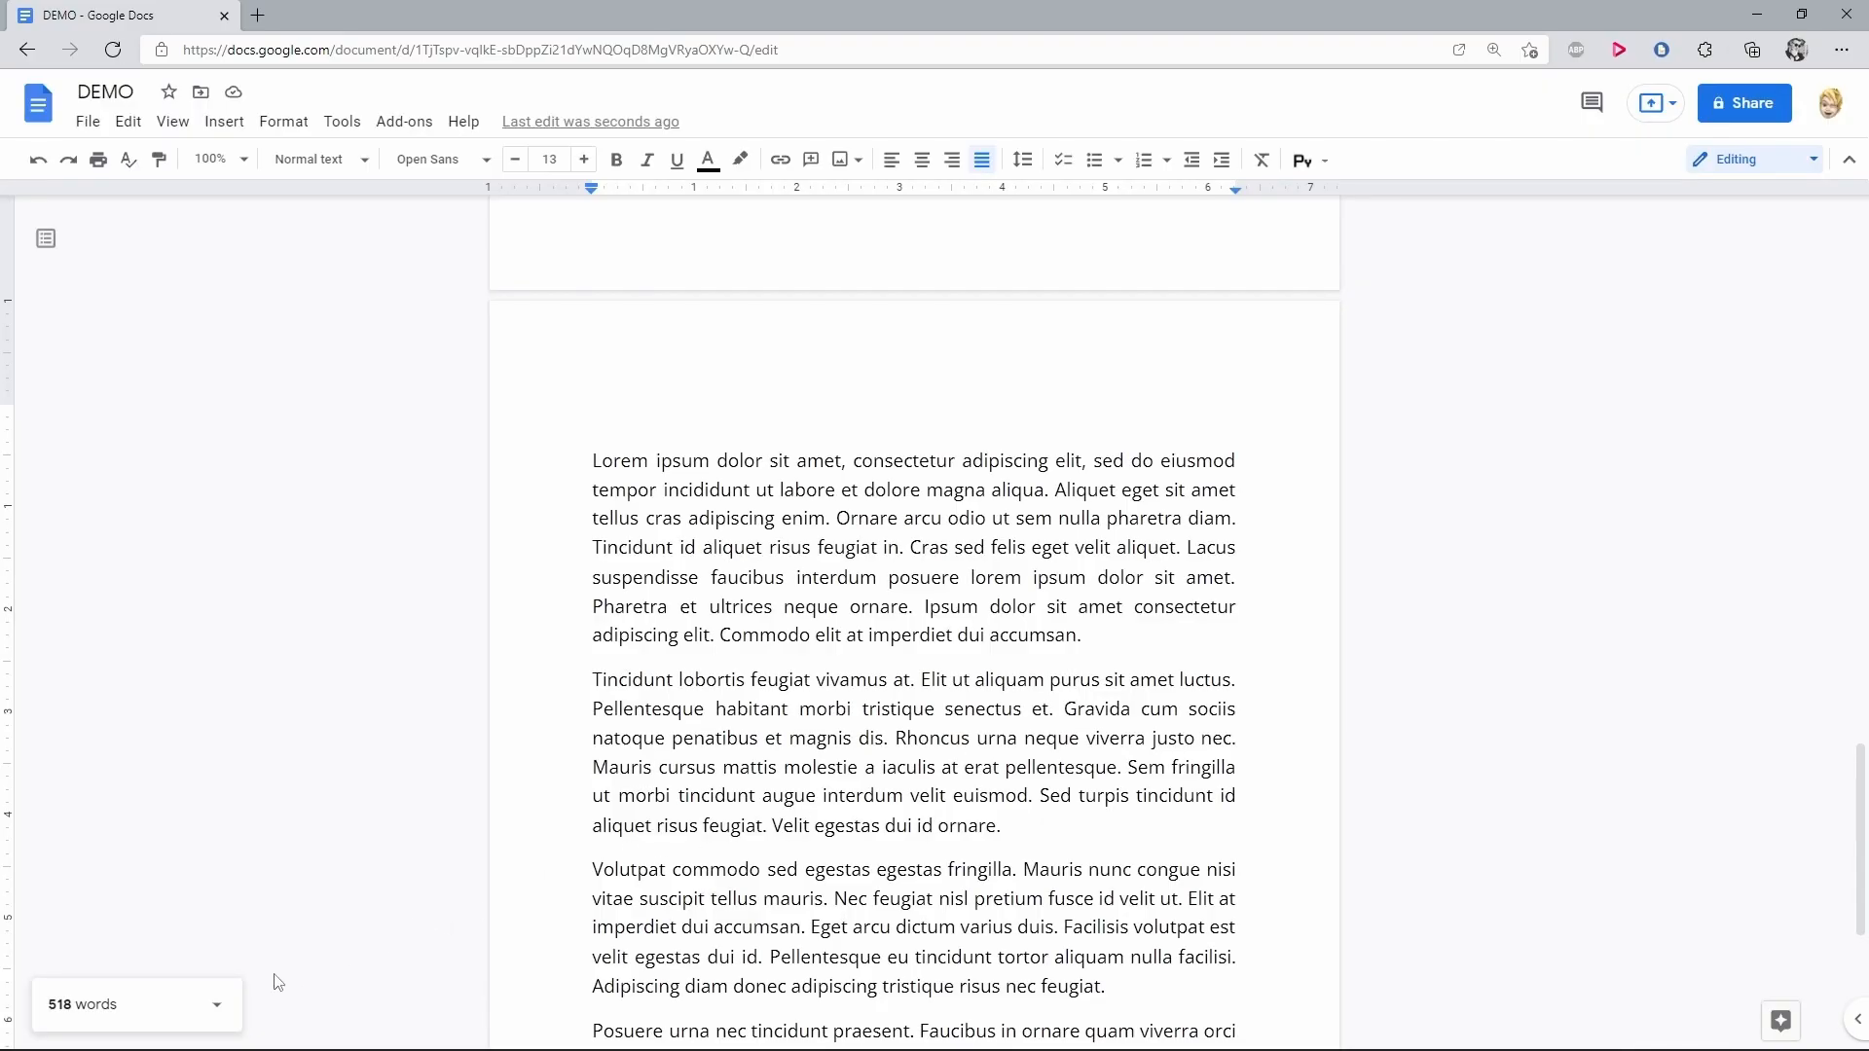
Hide the live word count widget and reopen Word count with Ctrl+Shift+C.
left_click(133, 1003)
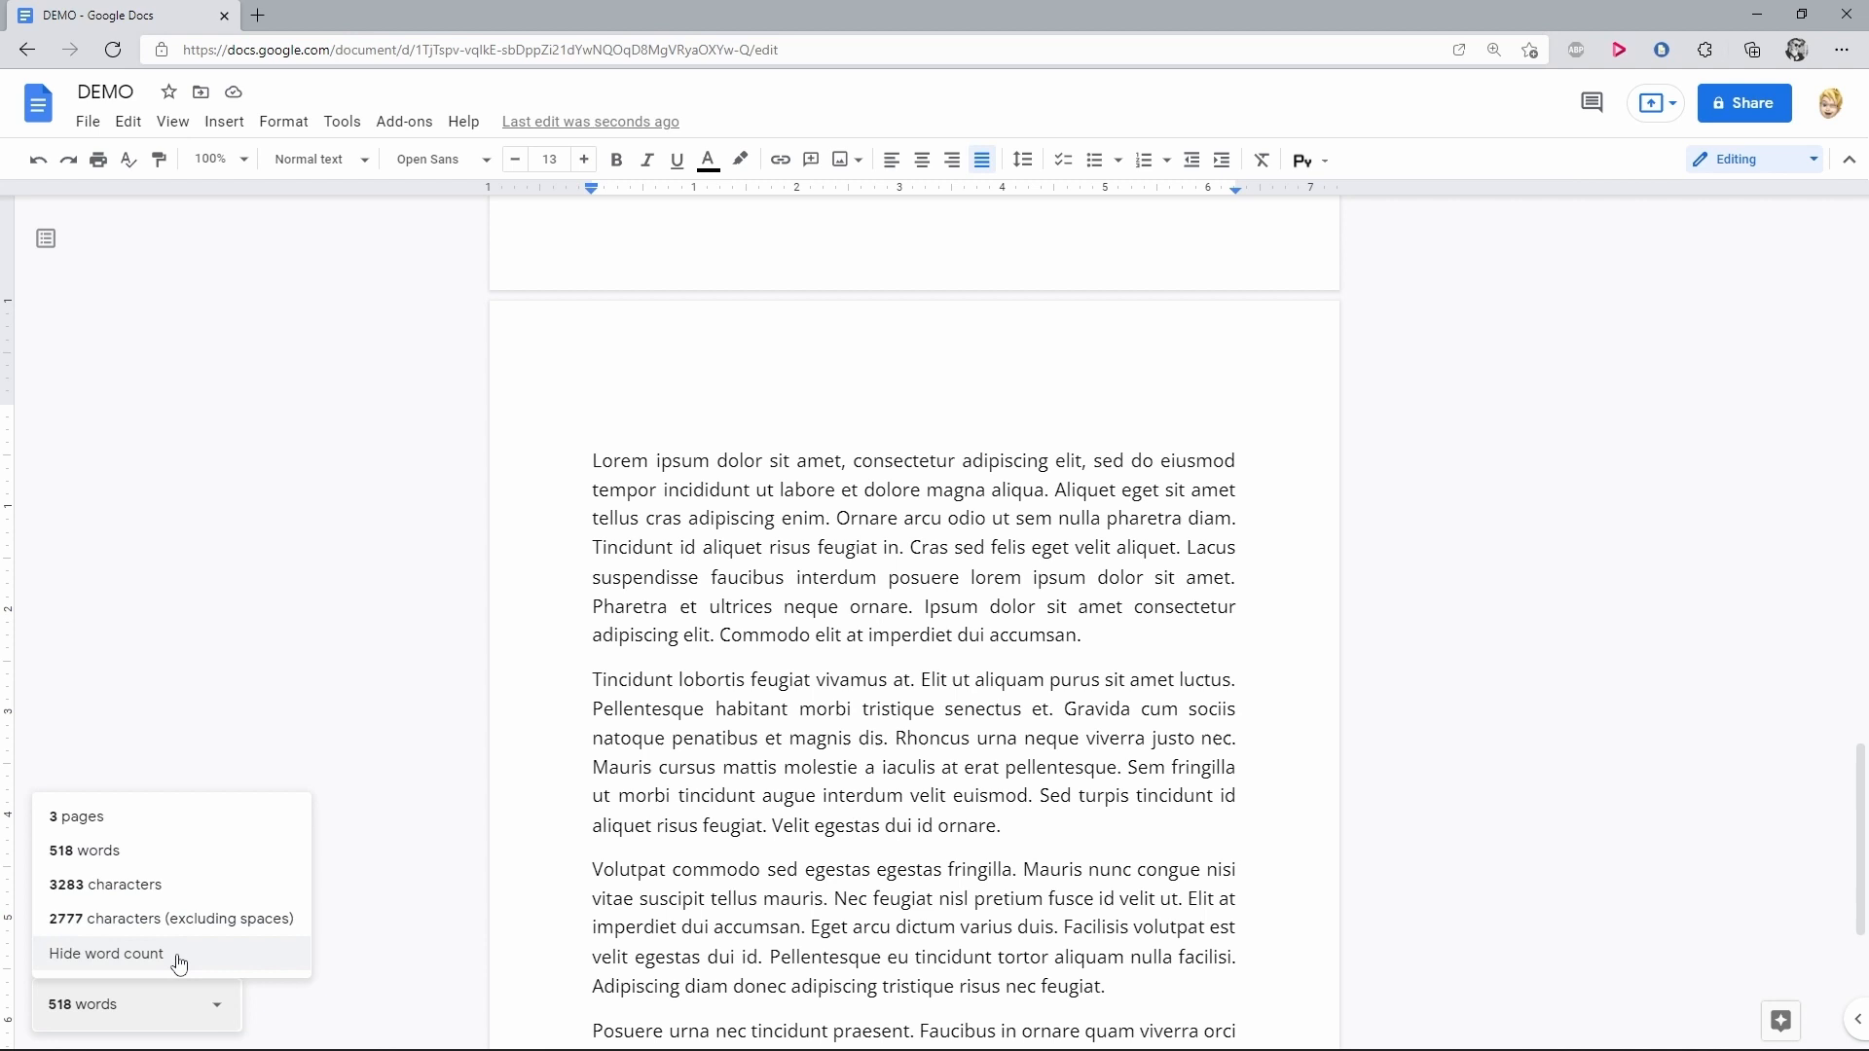
left_click(105, 952)
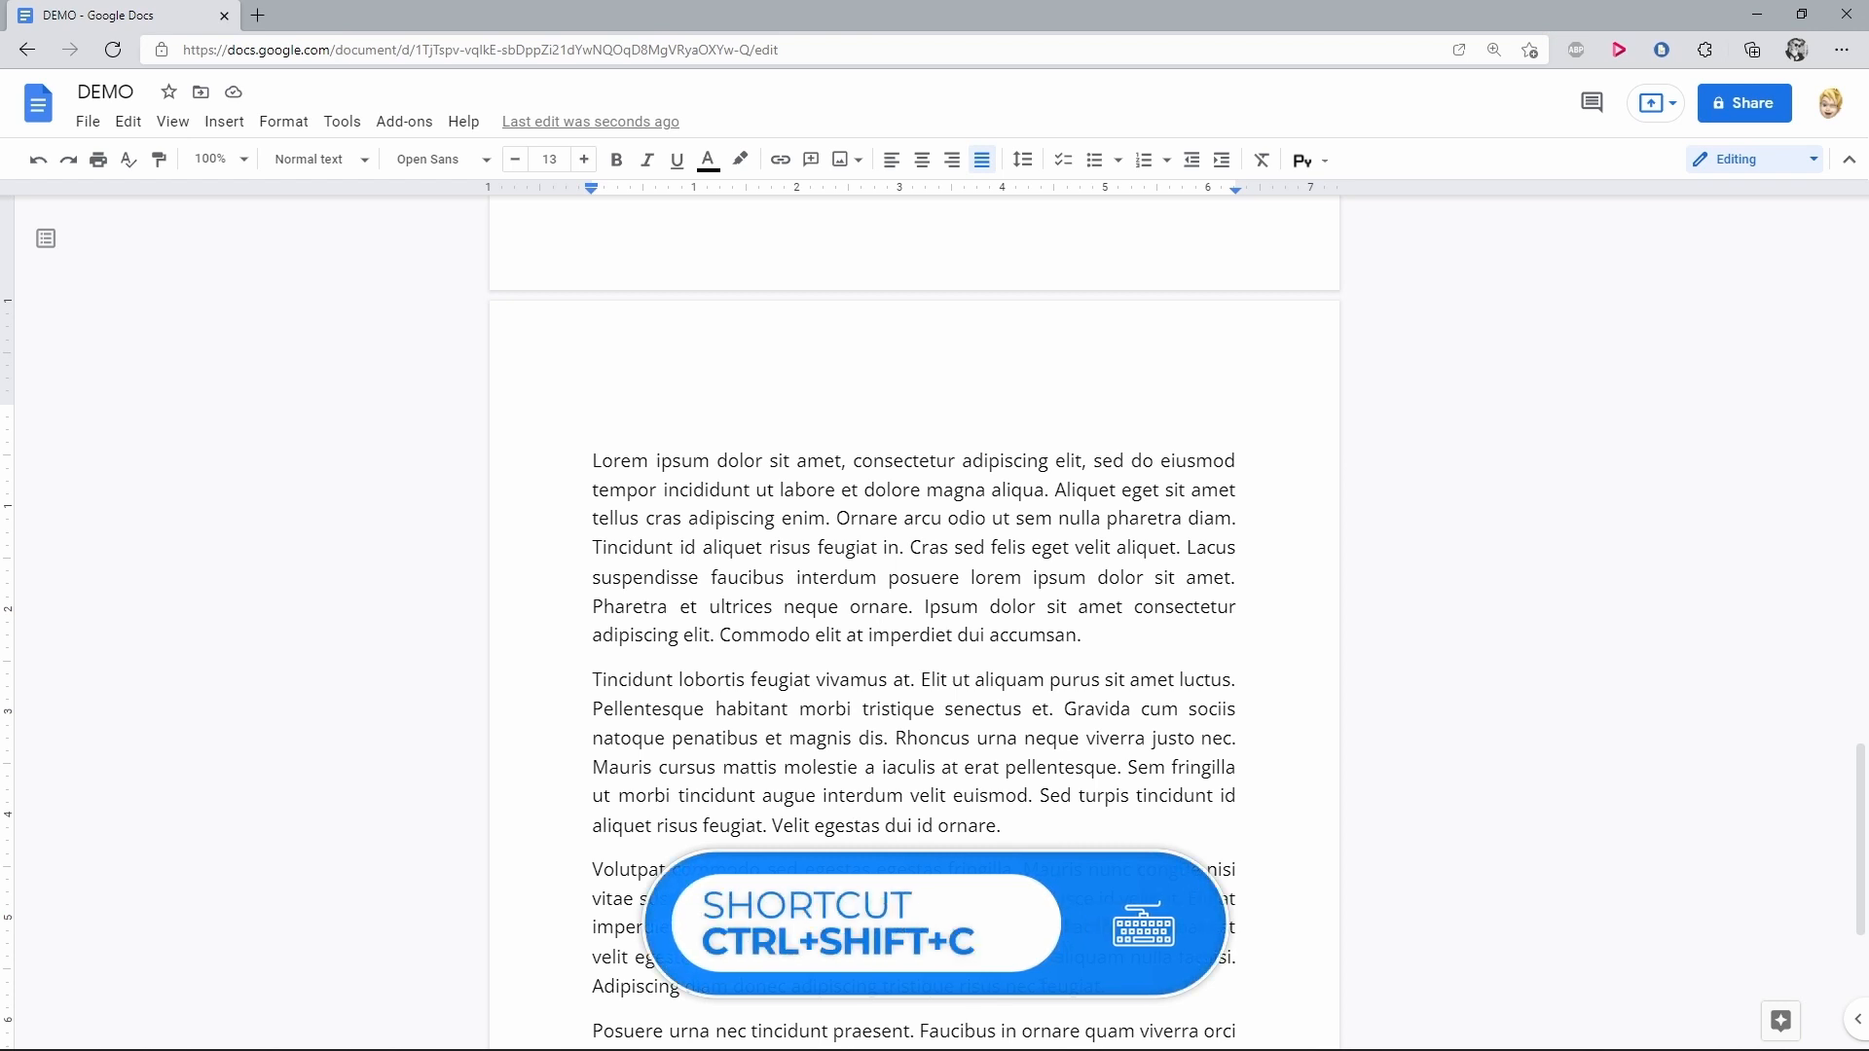
key("ctrl+shift+c")
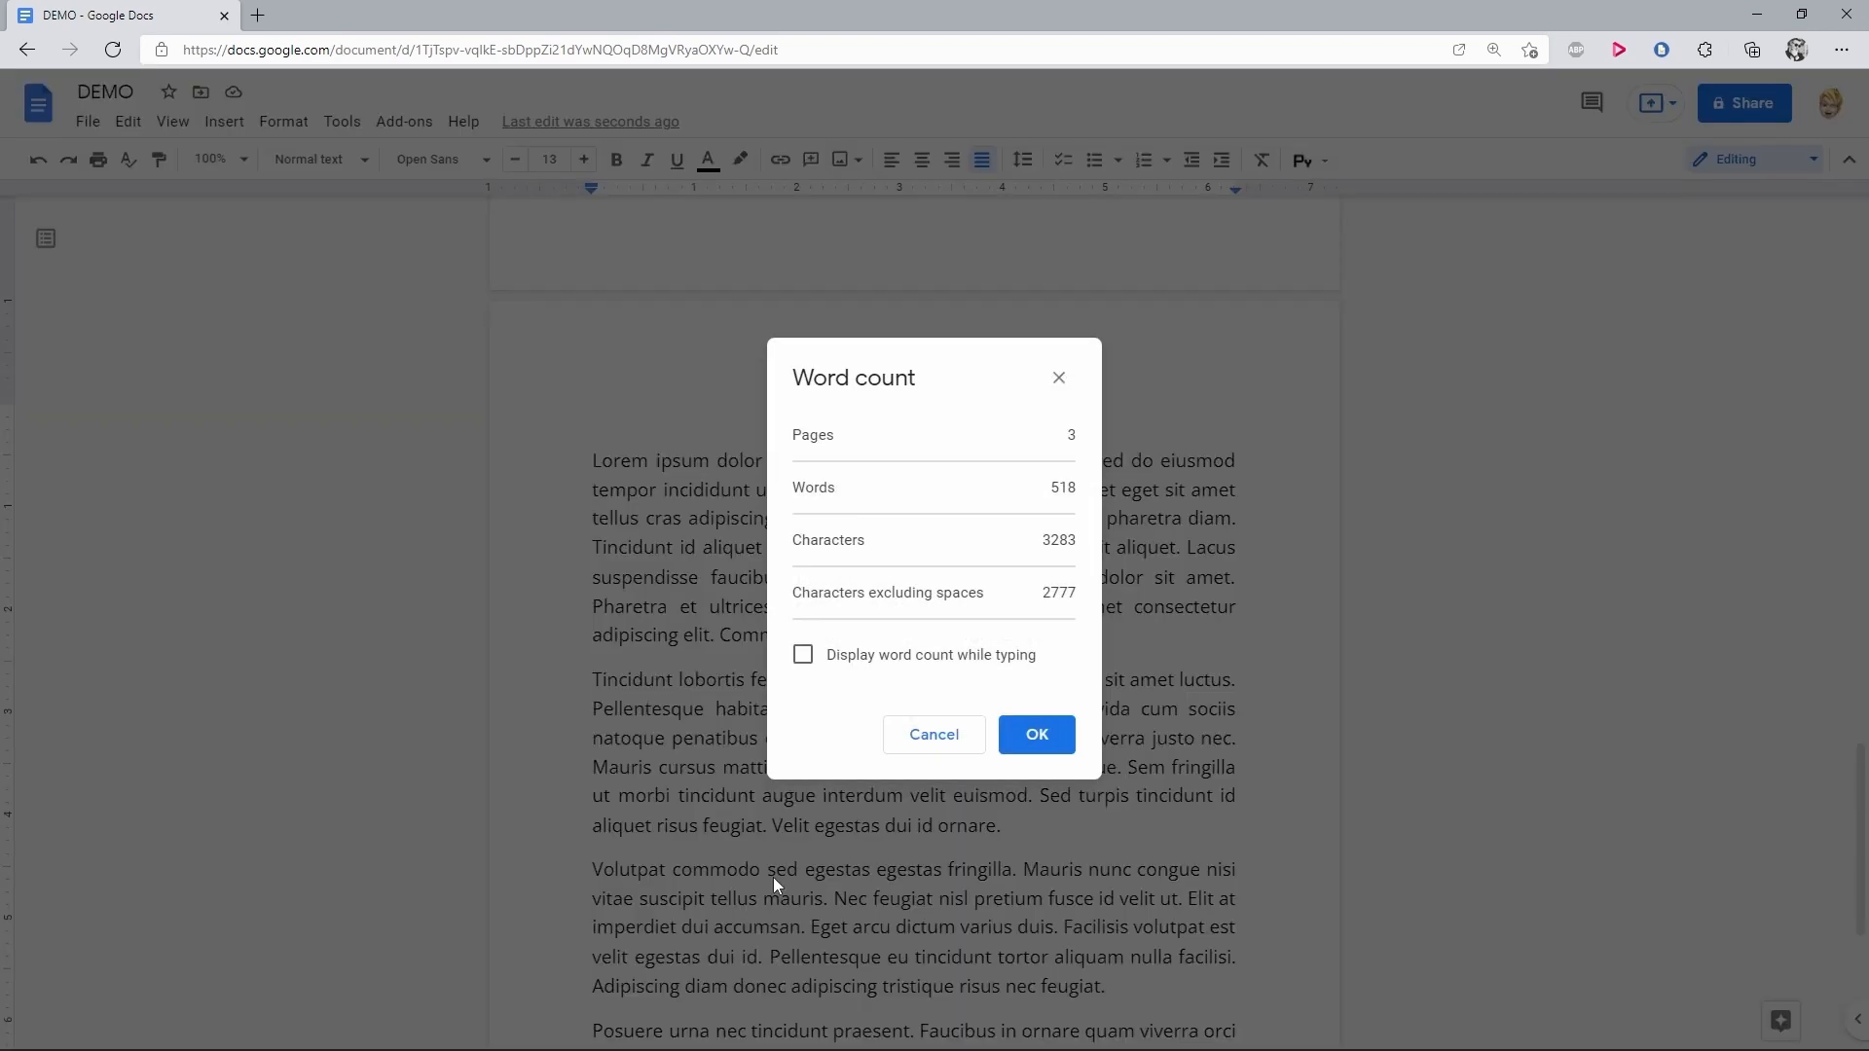